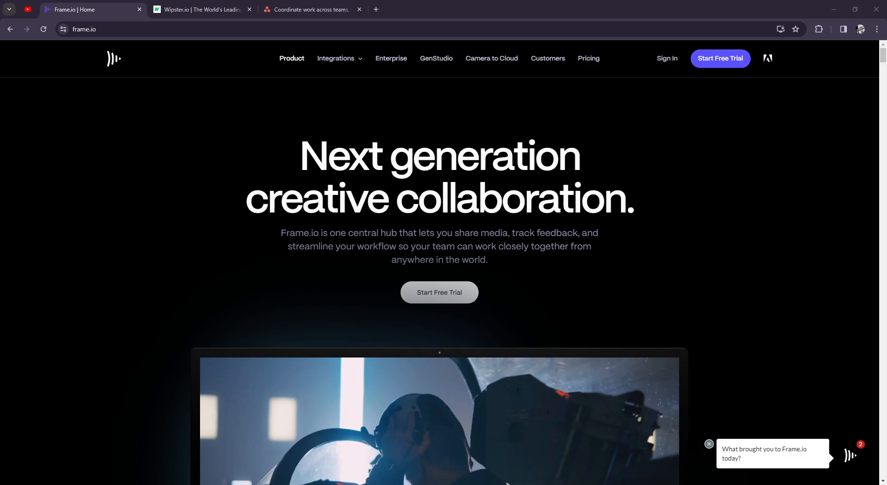
mouse_move(868, 196)
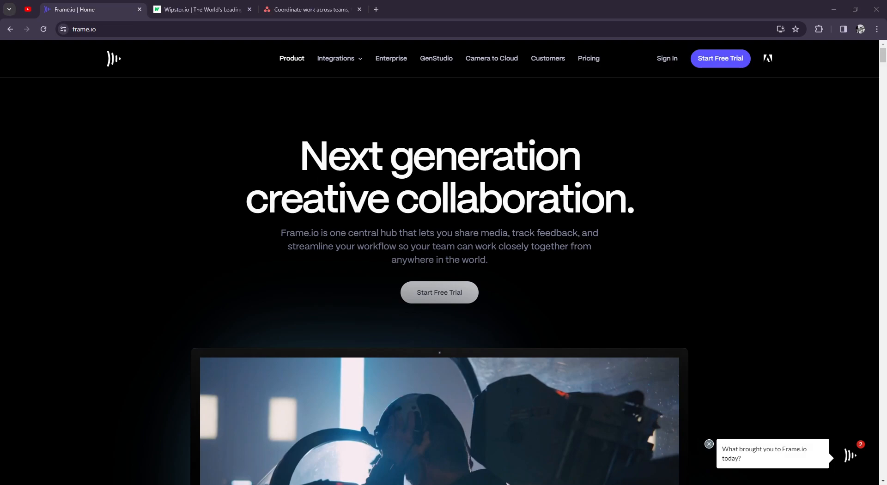
- Review Wipster's 'Fast, easy & accurate collaboration' features, then move on to the Asana homepage
click(198, 9)
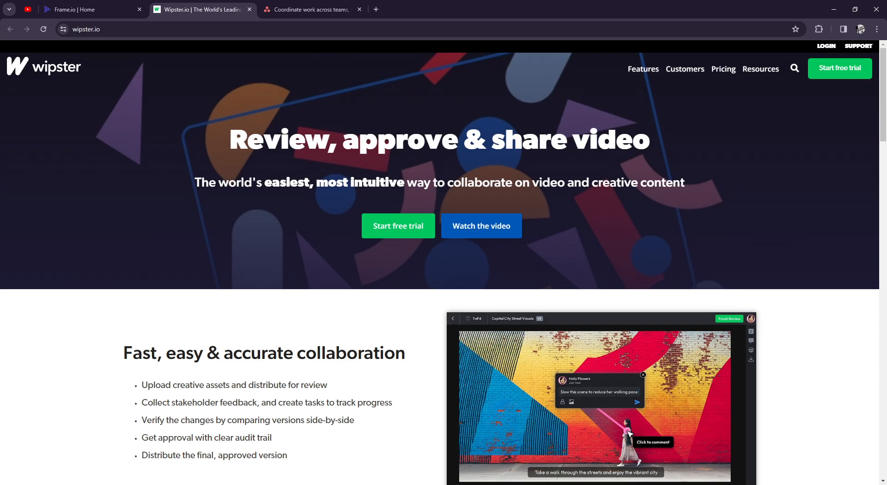
scroll(down, 3)
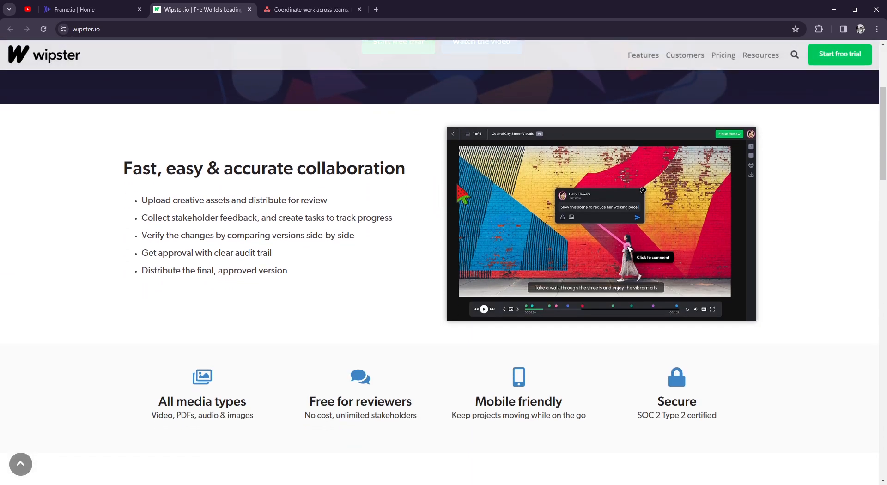
click(310, 9)
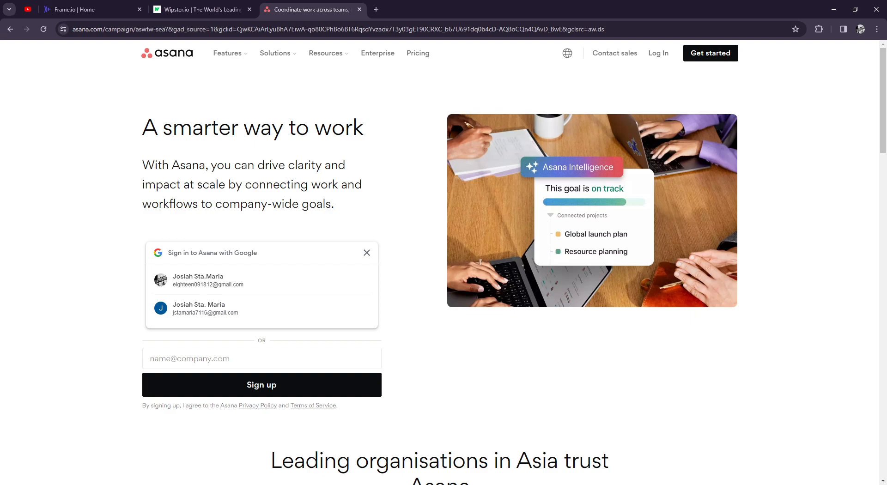
mouse_move(809, 244)
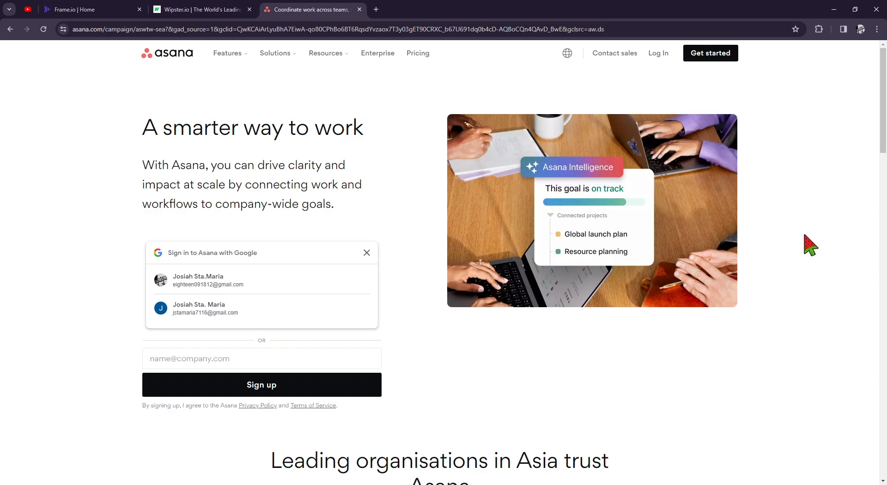
mouse_move(832, 223)
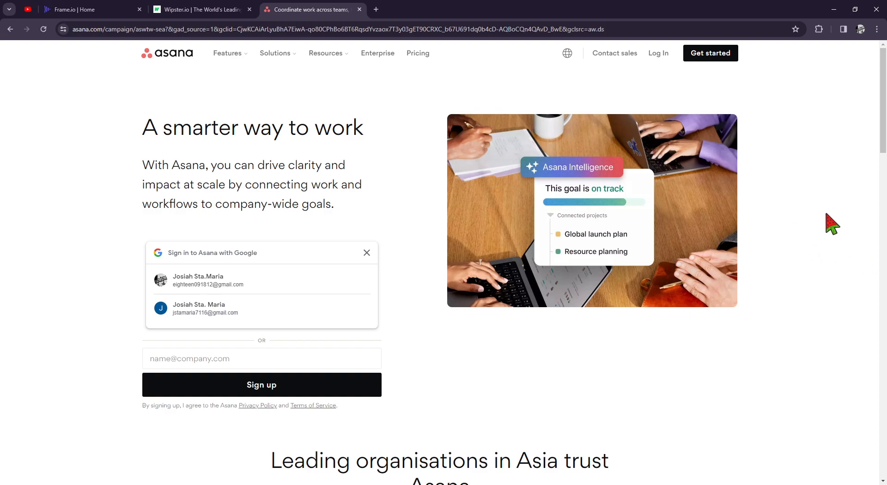
mouse_move(813, 214)
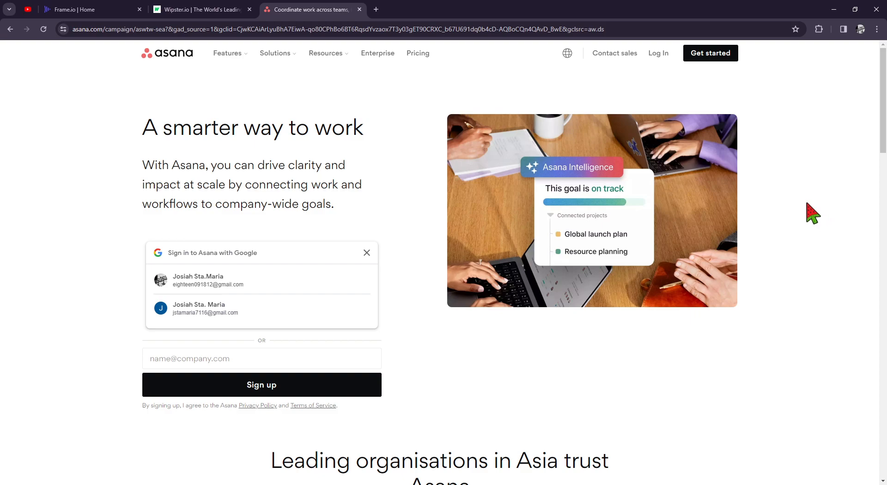
mouse_move(826, 223)
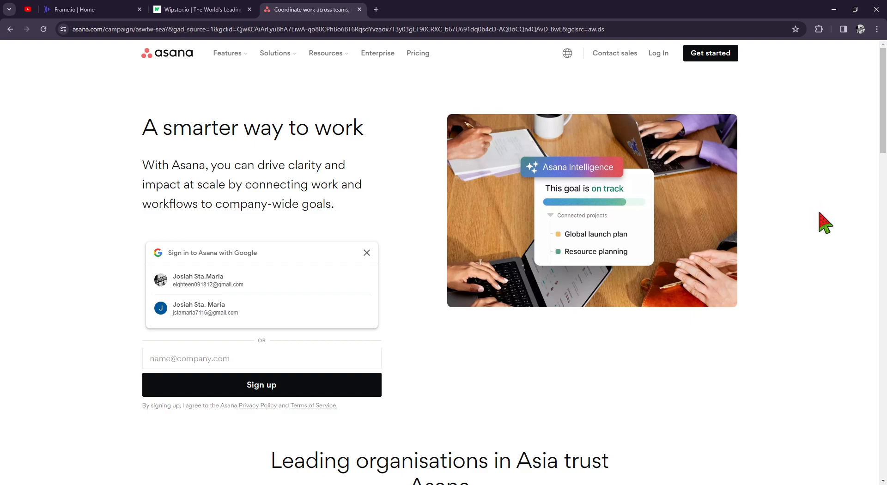
mouse_move(570, 176)
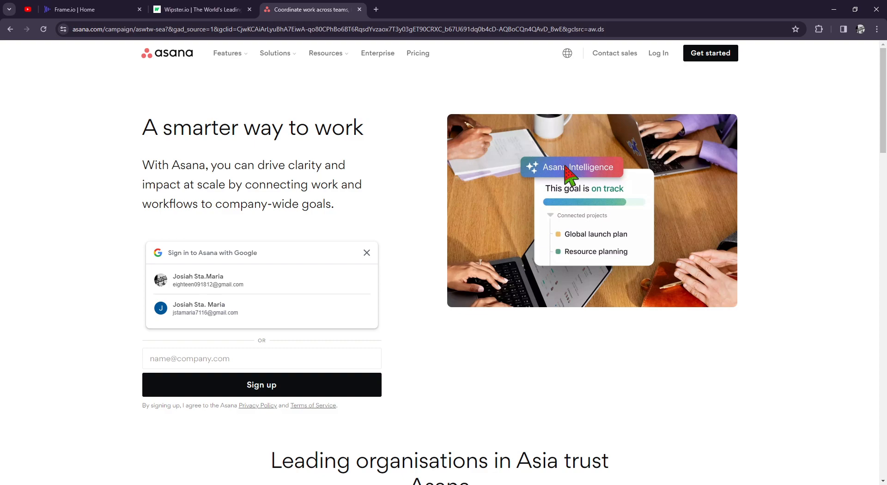
mouse_move(488, 167)
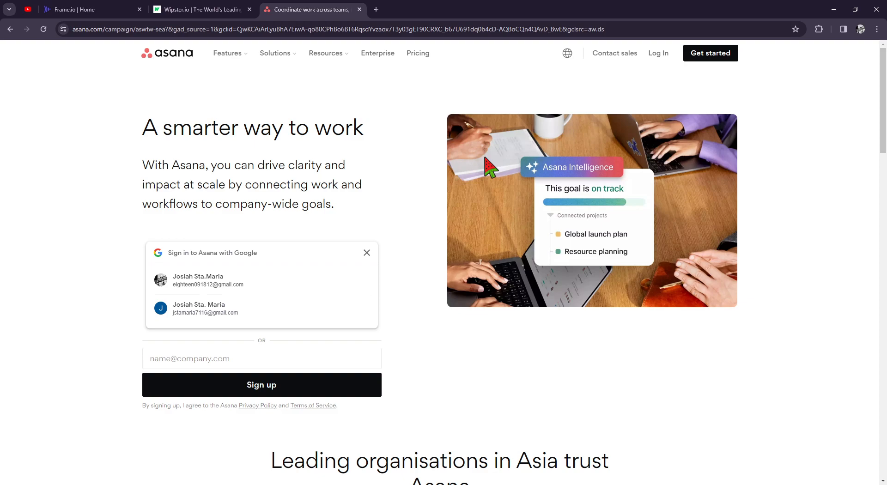
mouse_move(489, 170)
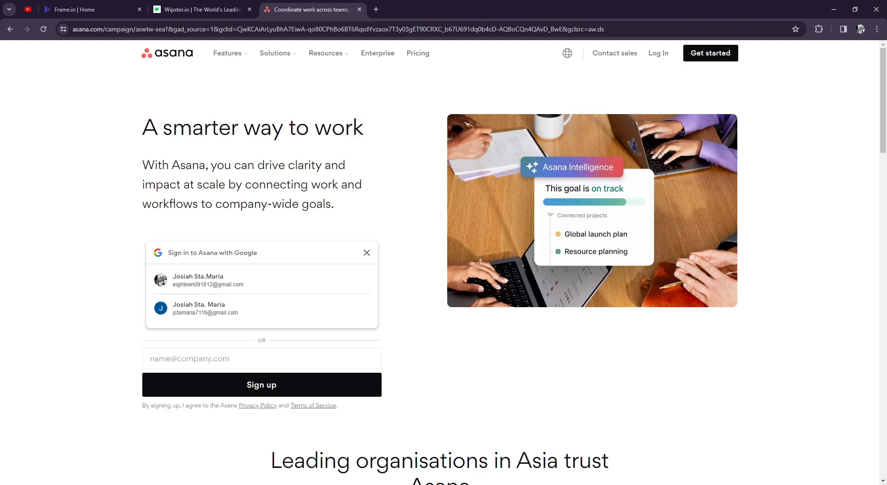